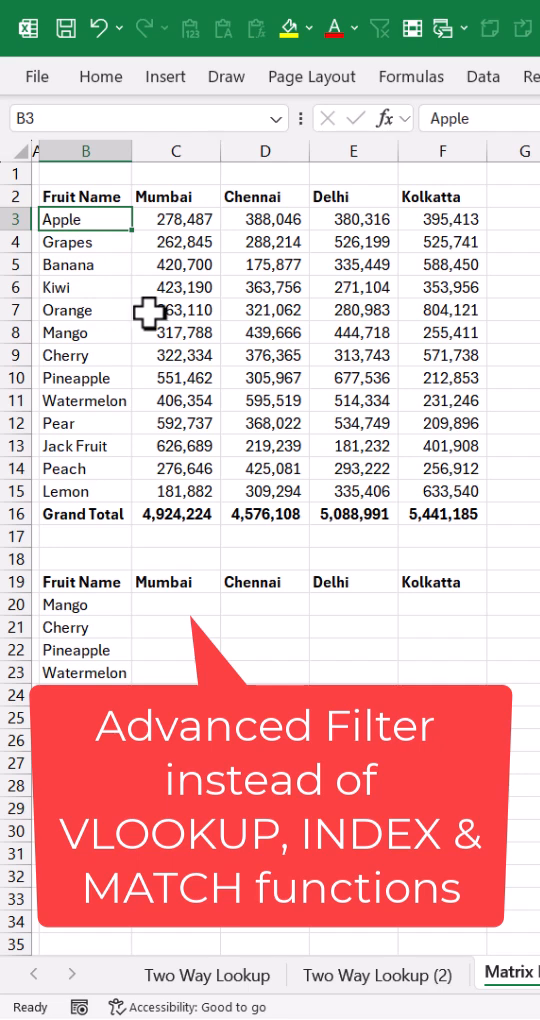
# Run an Advanced Filter copying the Mango, Cherry, Pineapple and Watermelon rows to B25.
pyautogui.moveTo(85, 218); pyautogui.dragTo(85, 468)
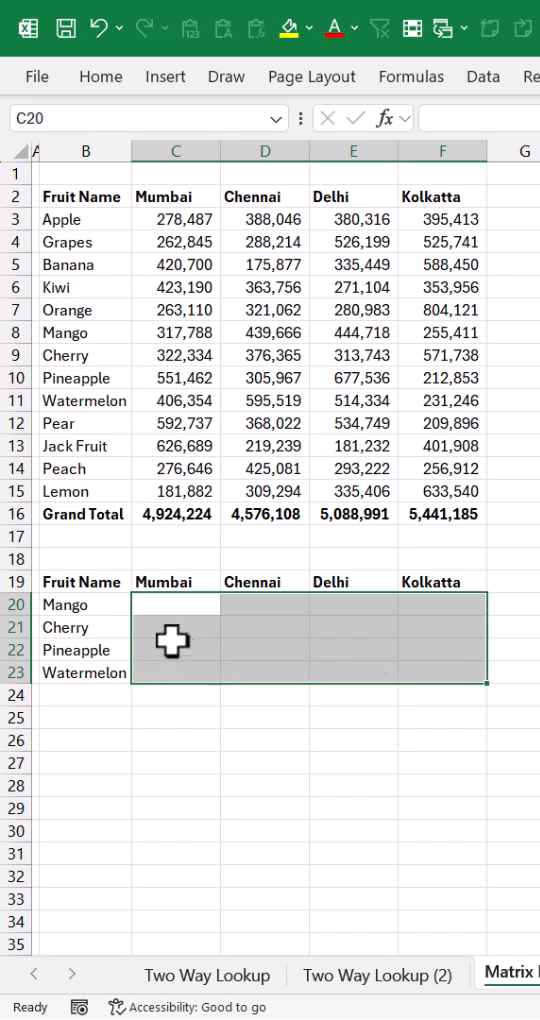
pyautogui.moveTo(90, 221)
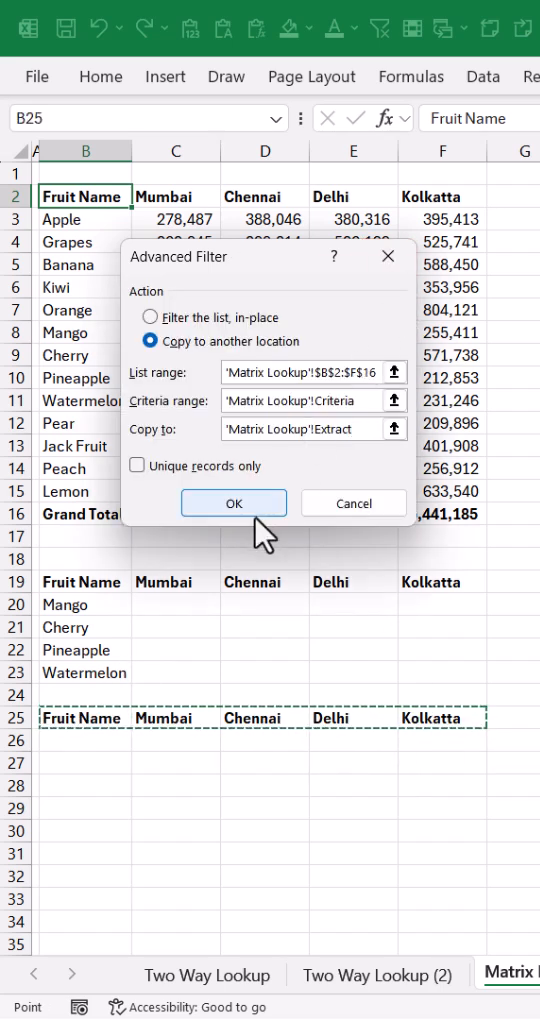
pyautogui.click(233, 503)
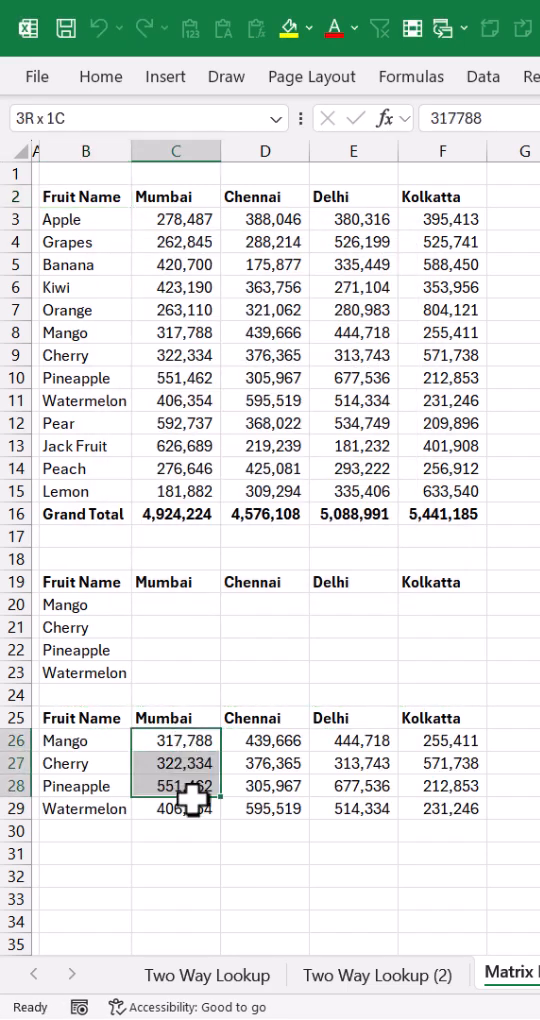